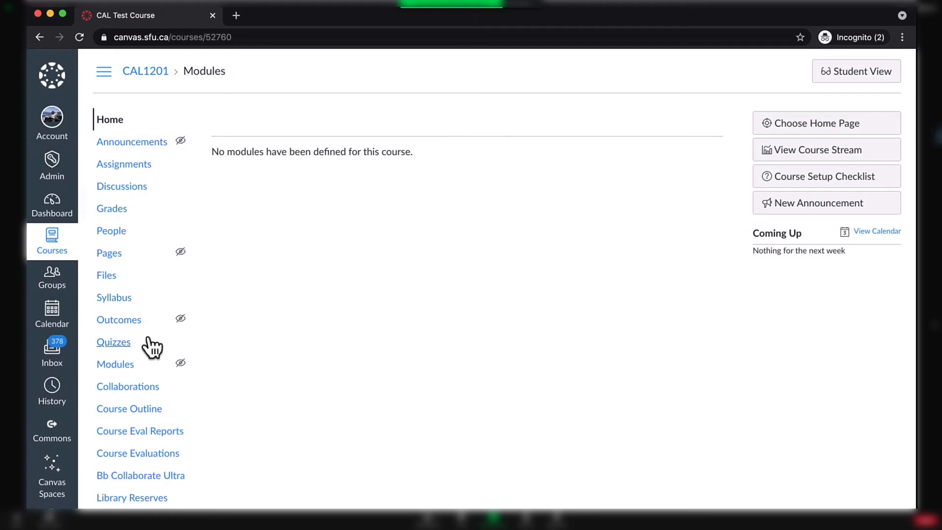
Step: Go to the CAL1201 course's Quizzes list and view the published exam quiz's details
click(113, 342)
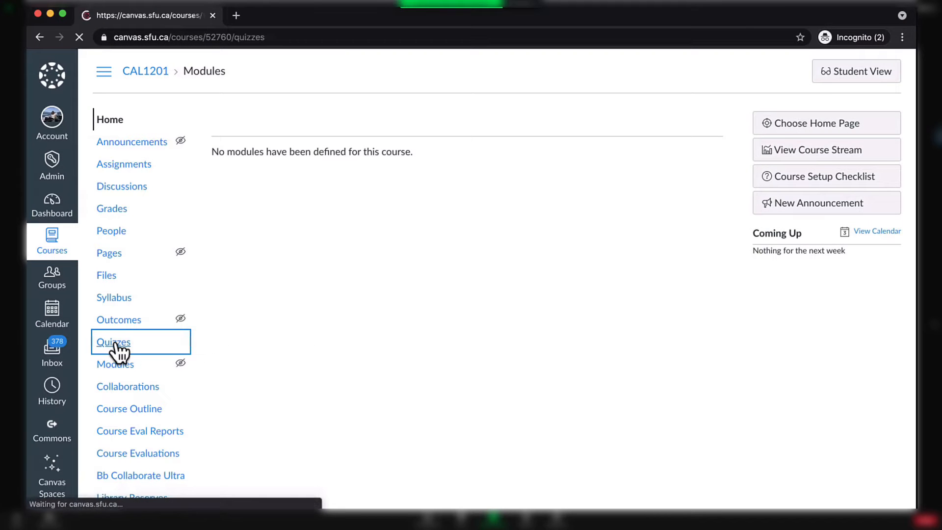
click(113, 341)
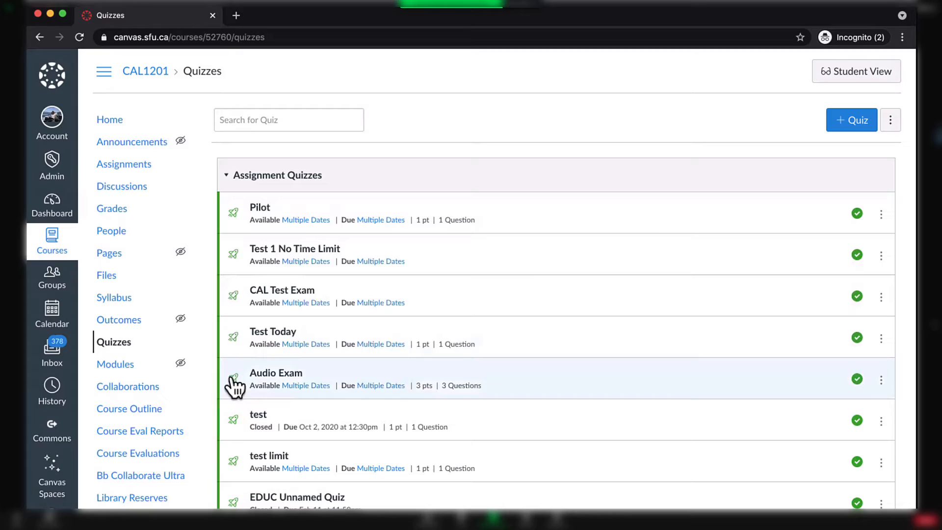
mouse_move(235, 469)
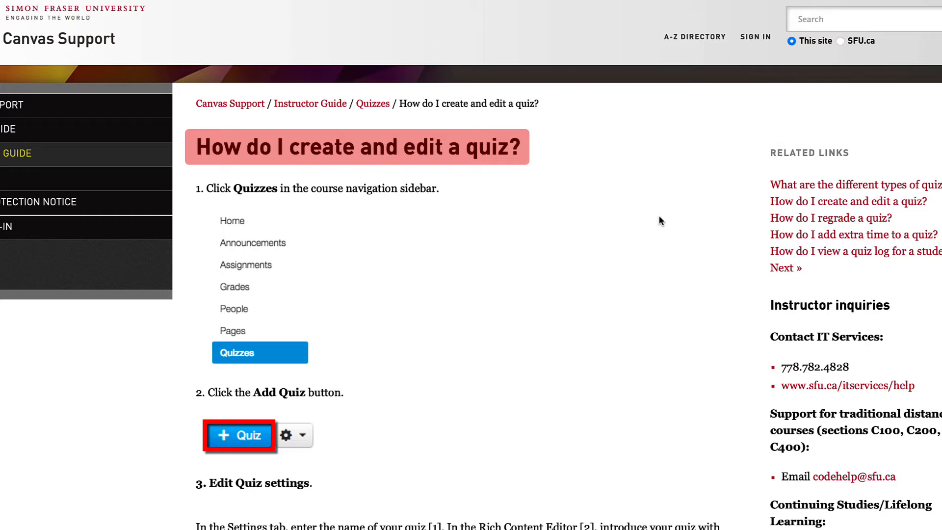
scroll(down, 3)
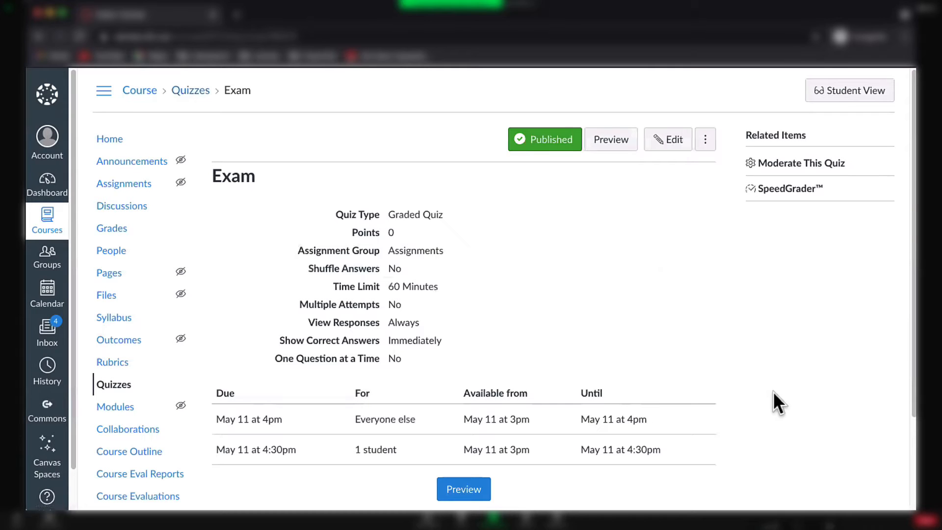
mouse_move(772, 266)
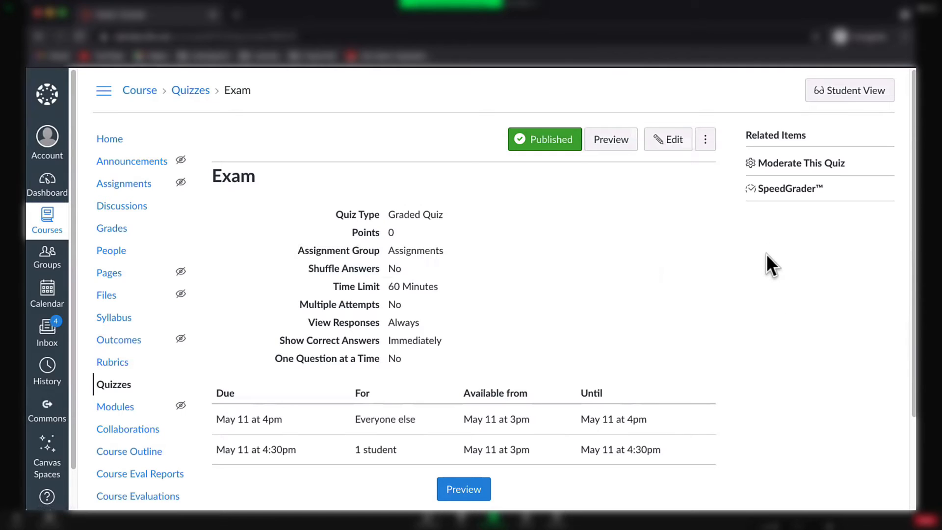
mouse_move(797, 249)
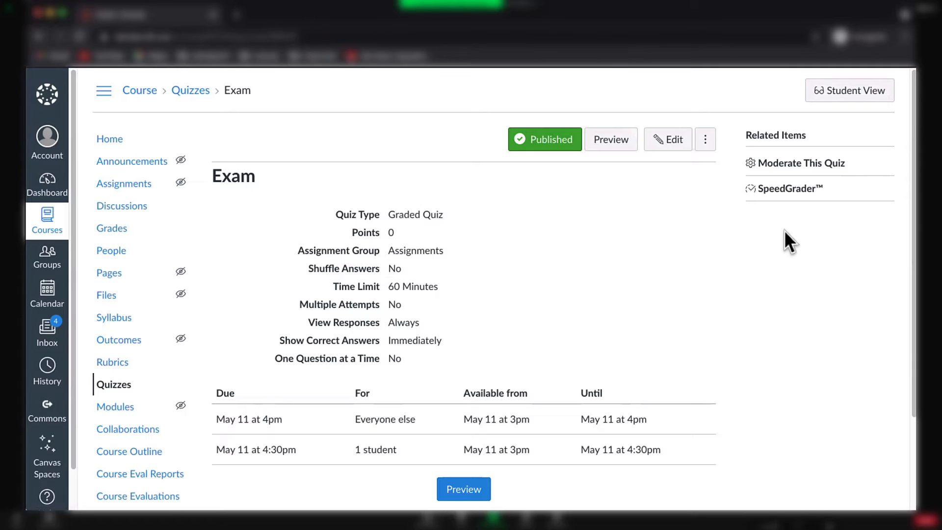
mouse_move(784, 210)
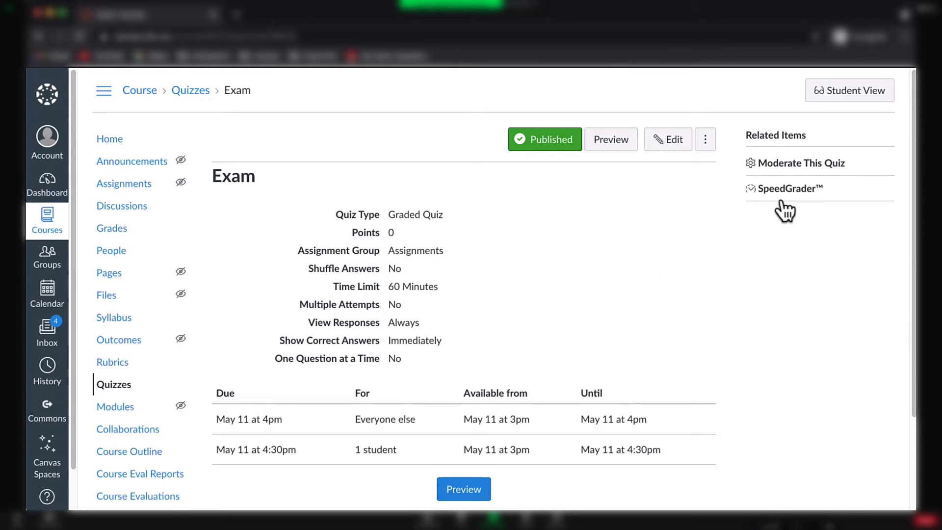
mouse_move(801, 163)
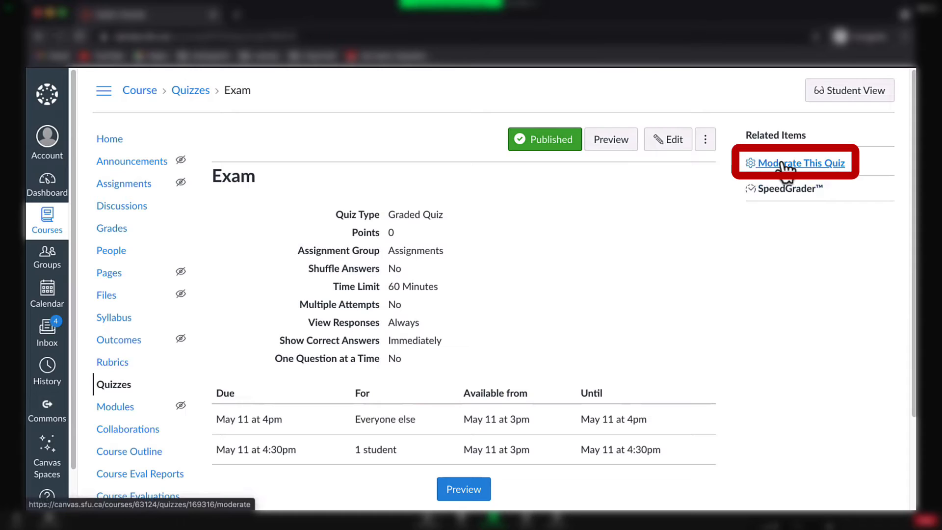
Step: View the Exam quiz's Moderate This Quiz student list, then return to the course quiz list
click(795, 161)
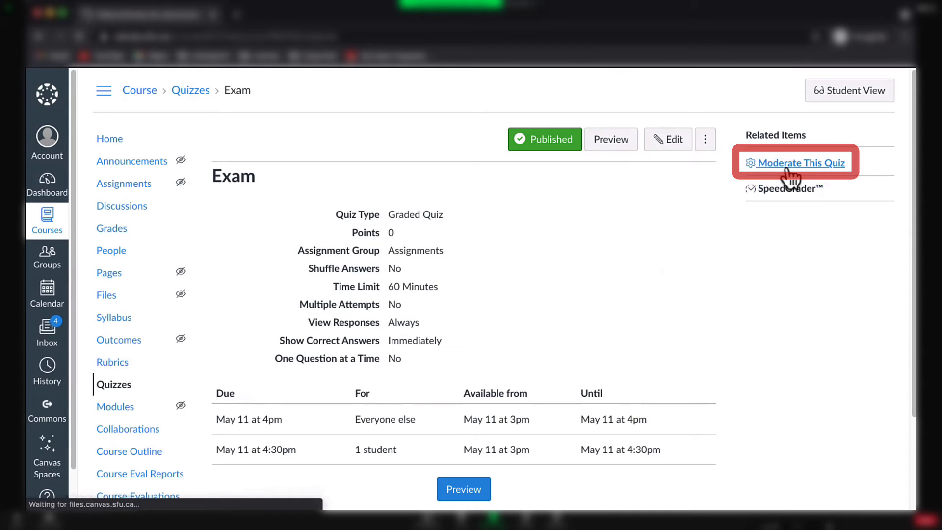
click(800, 162)
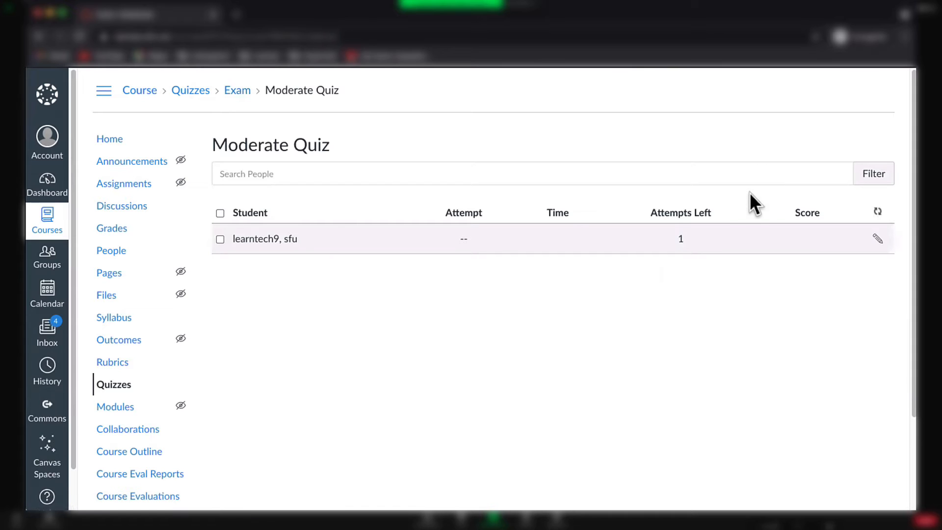
click(190, 90)
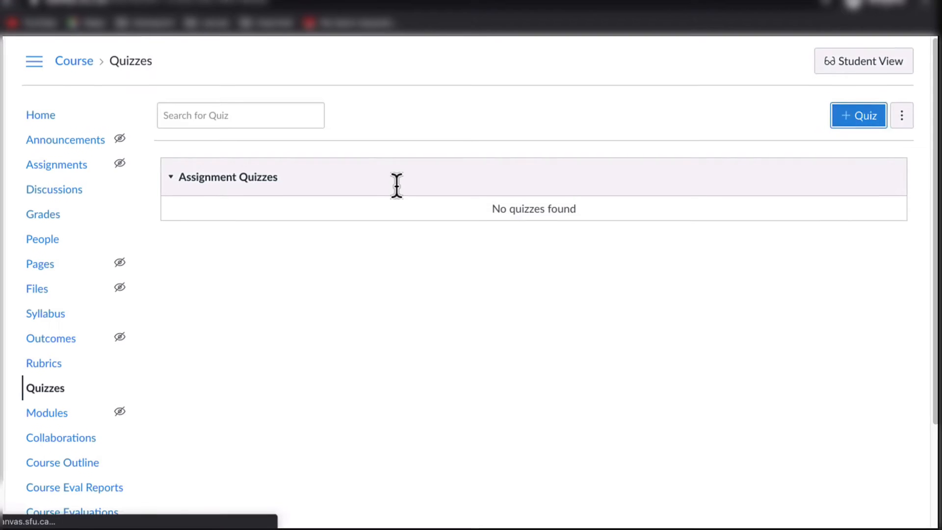
Step: Create a new quiz and enable a 60-minute time limit
click(858, 116)
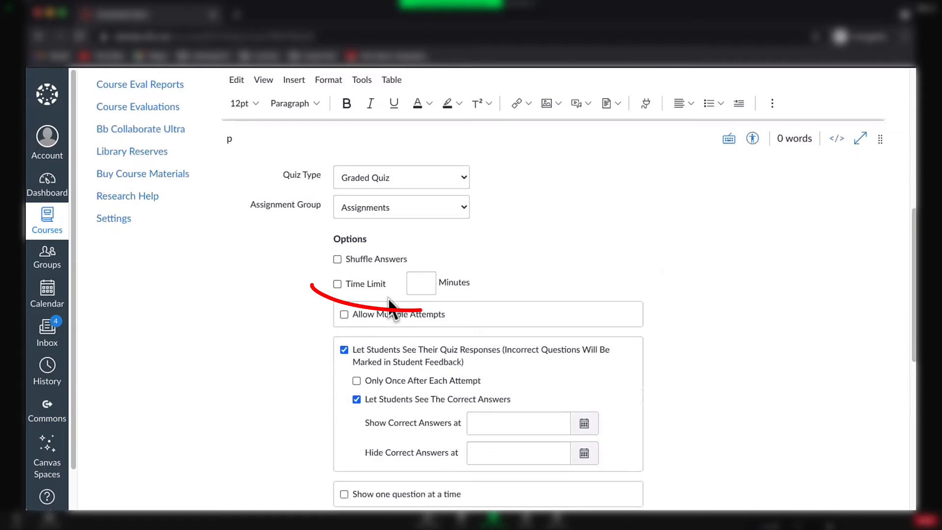
click(337, 284)
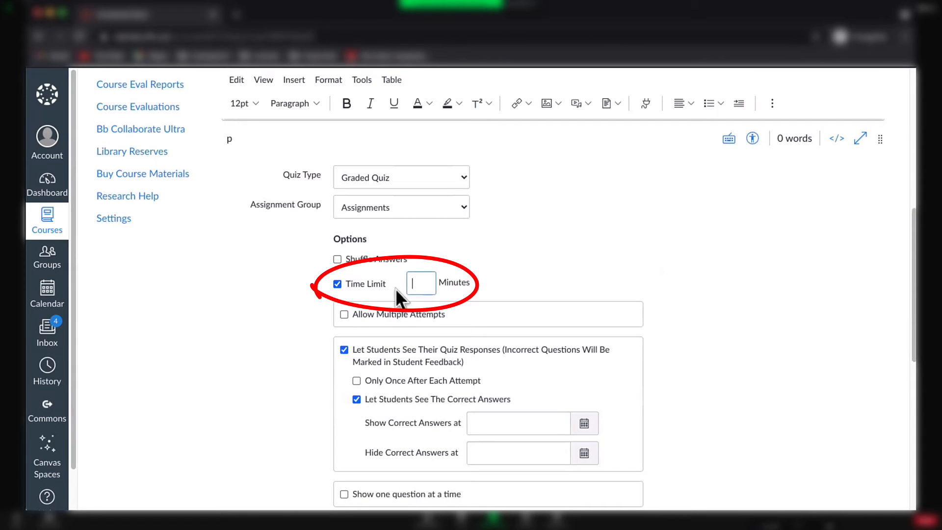
text(0)
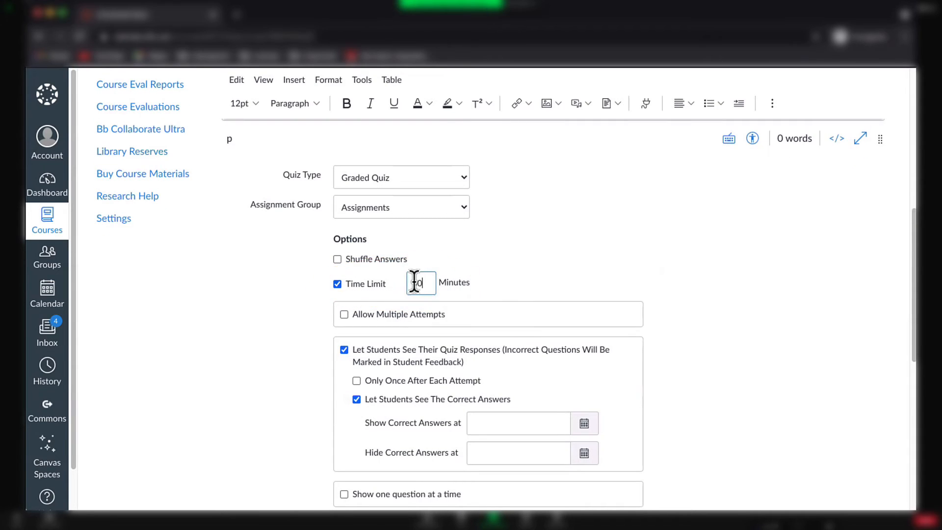
scroll(down, 3)
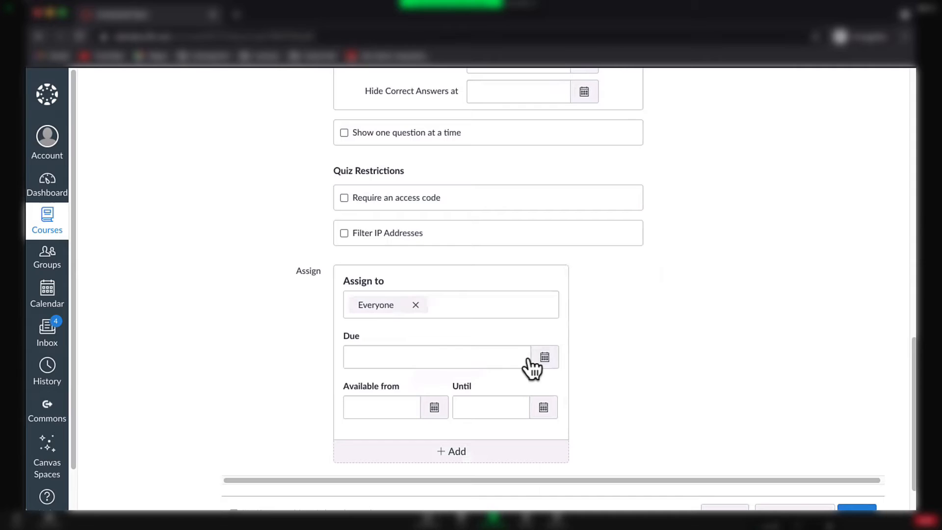
Step: Assign everyone a May 11 due date of 4pm, available from 3pm until 4pm
click(438, 356)
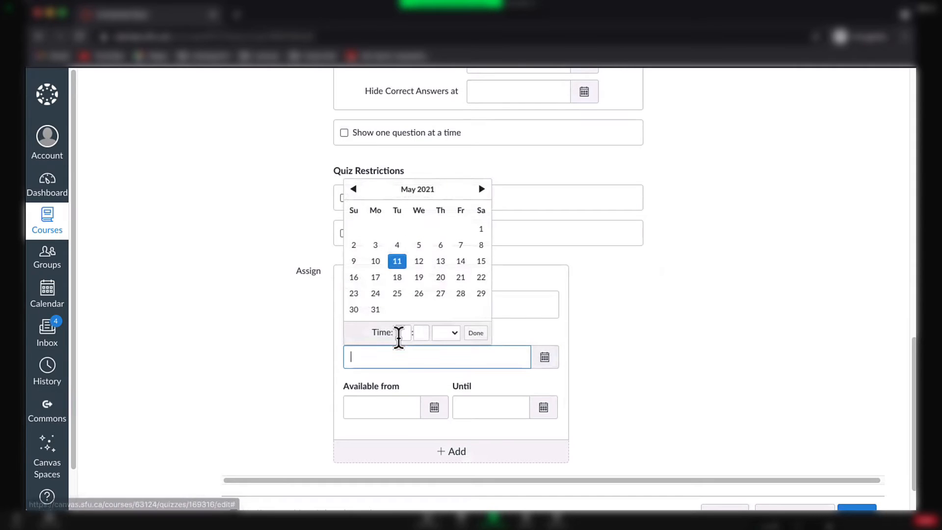
text(4)
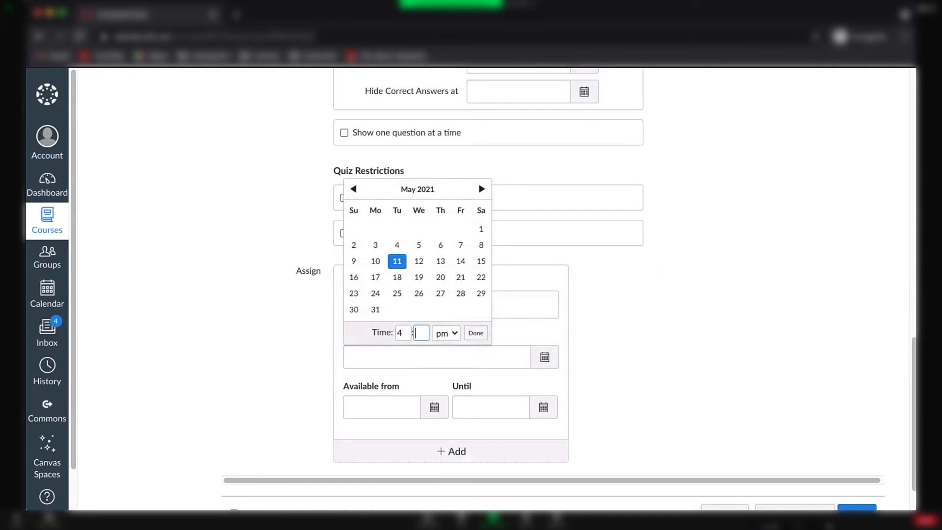
click(475, 333)
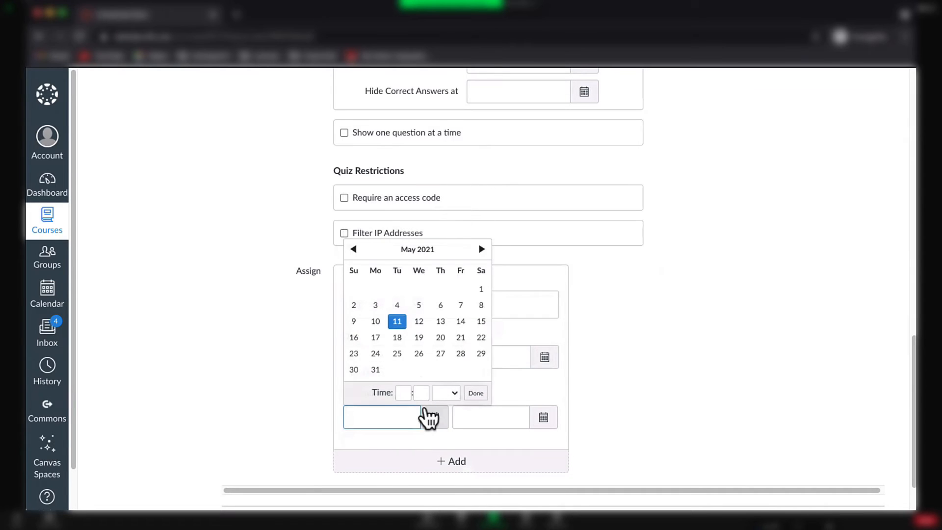
text(3)
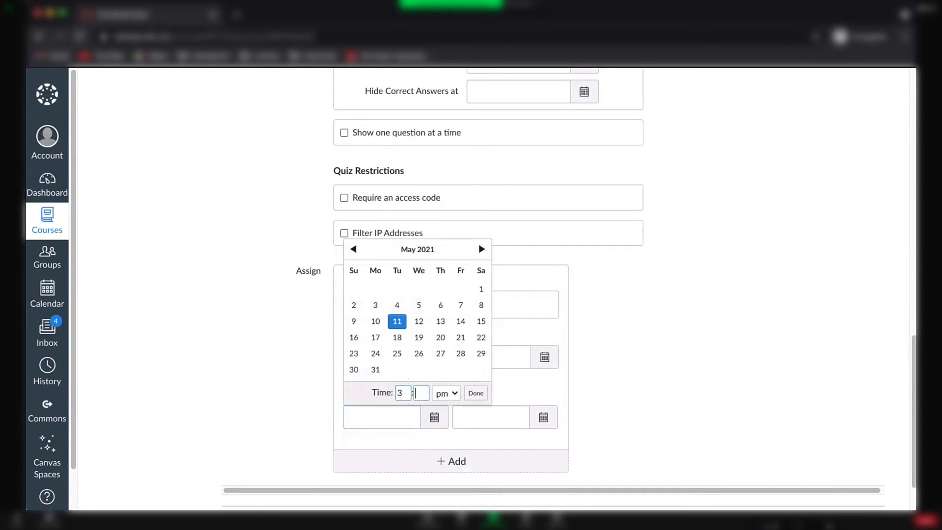
click(475, 392)
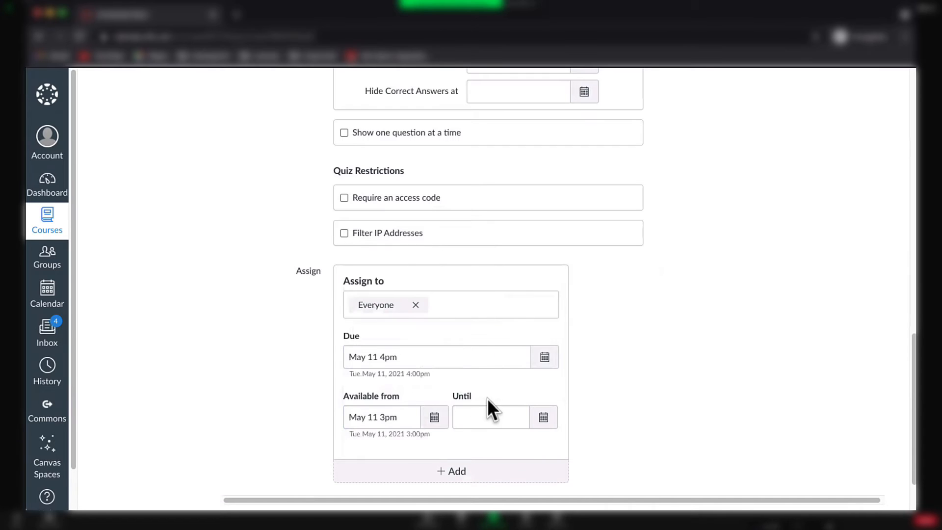
click(542, 417)
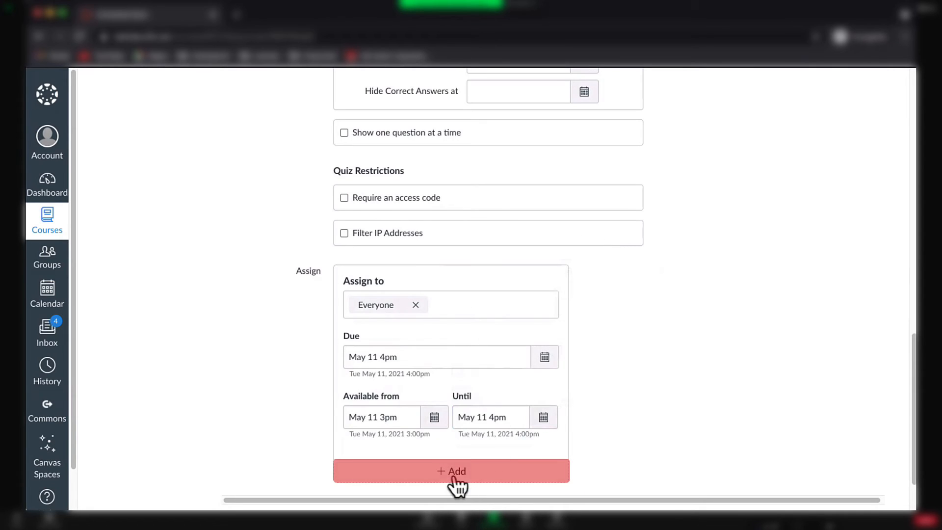
Step: Add a second date set for student sfu learntech9: due 4:30pm, available 3pm until 4:30pm
click(450, 471)
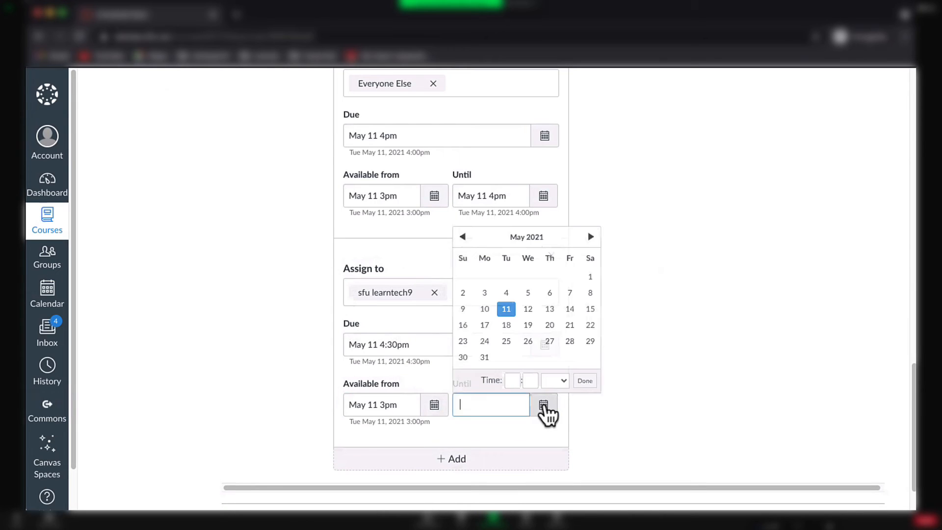
click(583, 381)
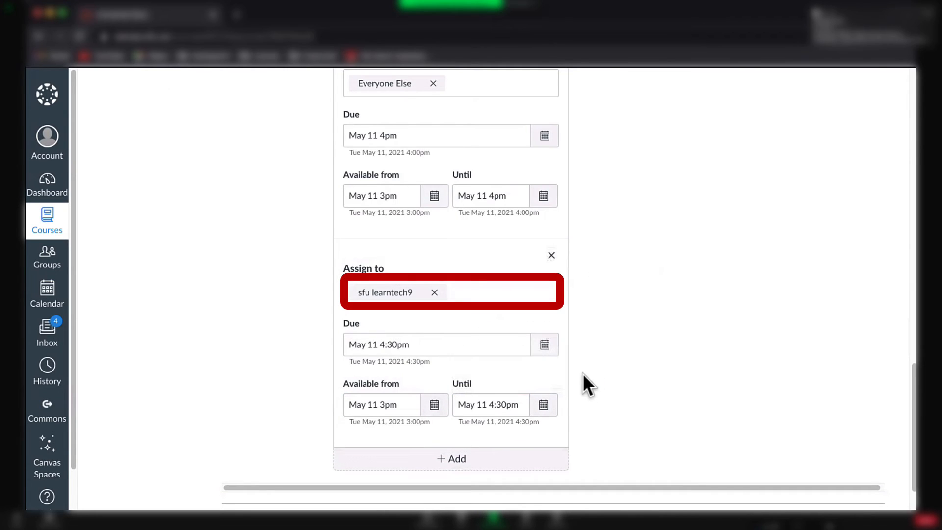
scroll(down, 3)
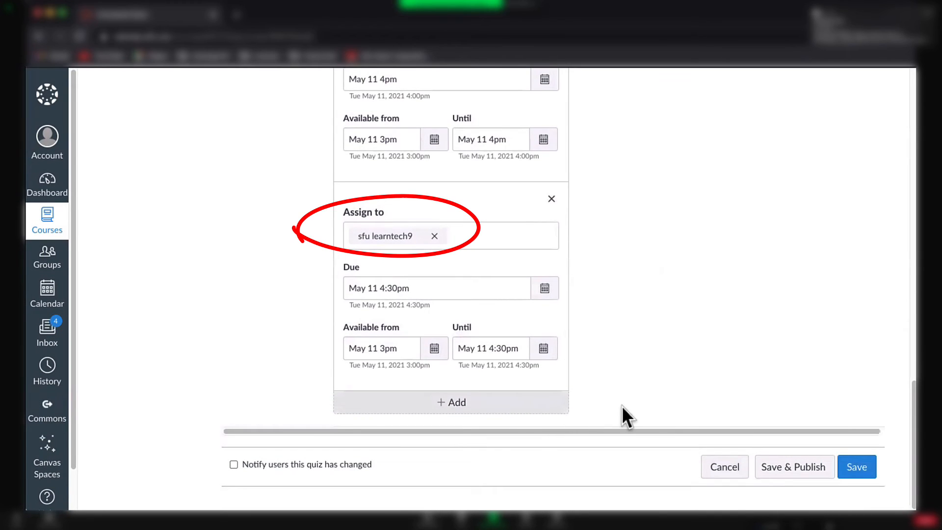
mouse_move(670, 408)
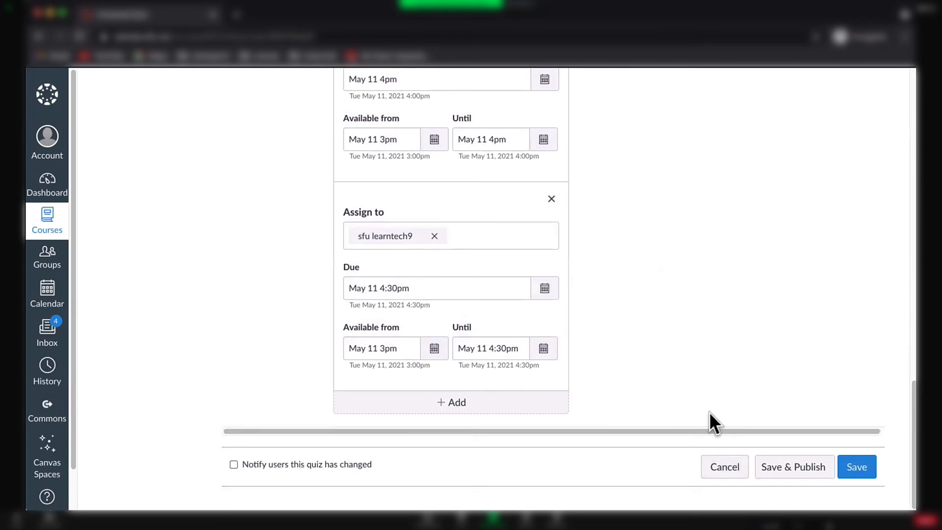
Step: Save the quiz and return to its details page
click(793, 467)
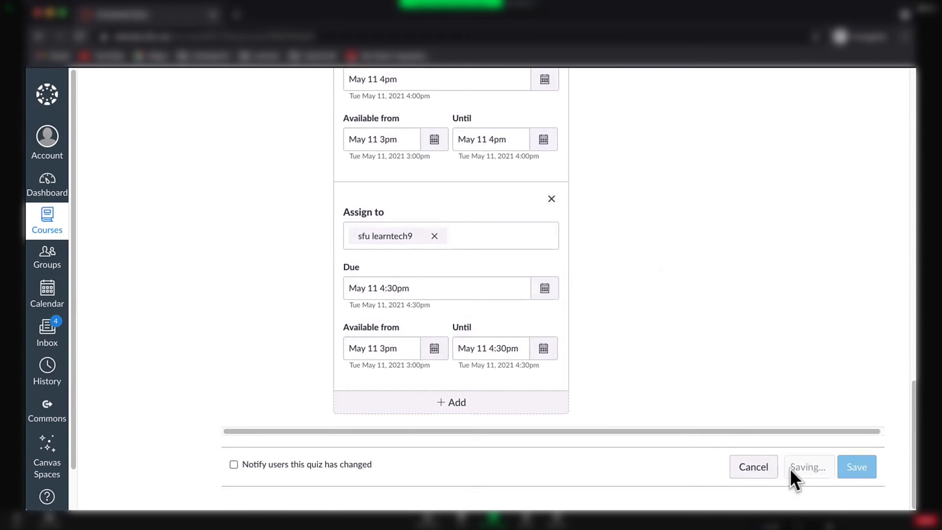
click(856, 467)
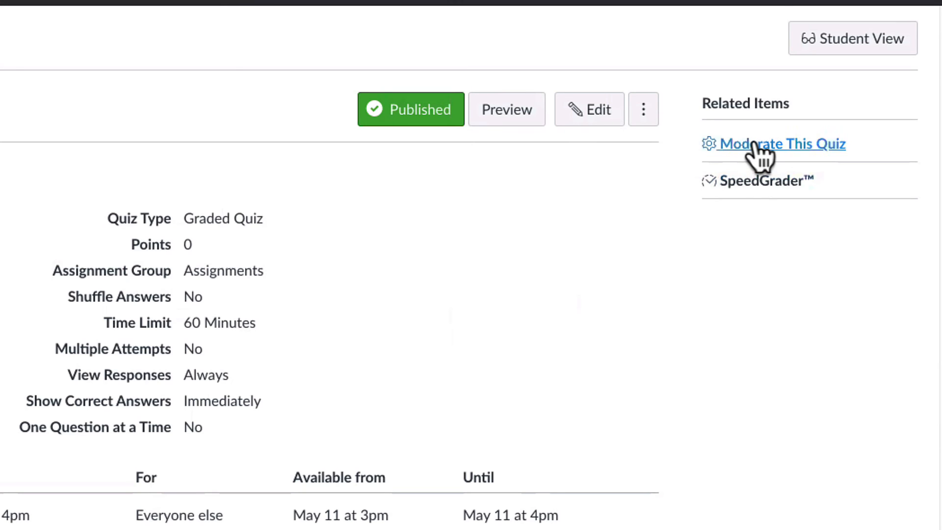
mouse_move(768, 165)
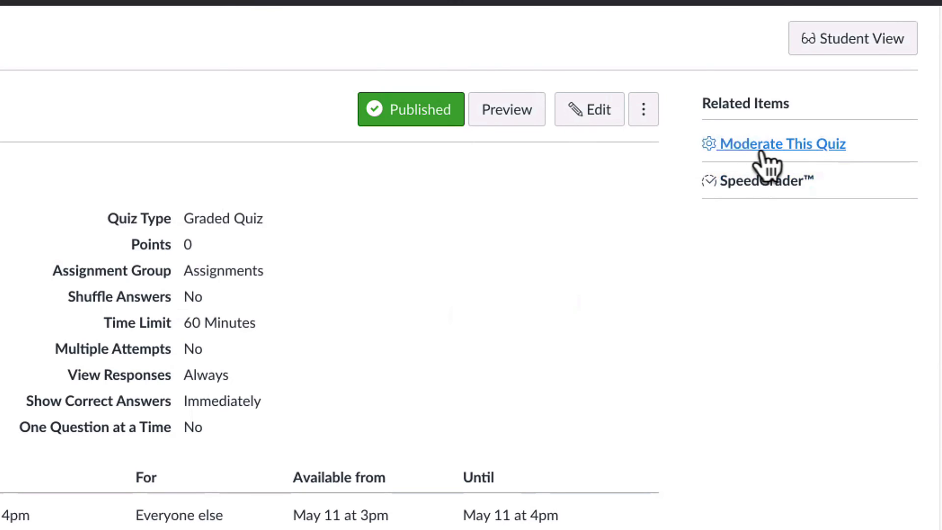
Step: Go to Moderate This Quiz, listing student learntech9
click(780, 144)
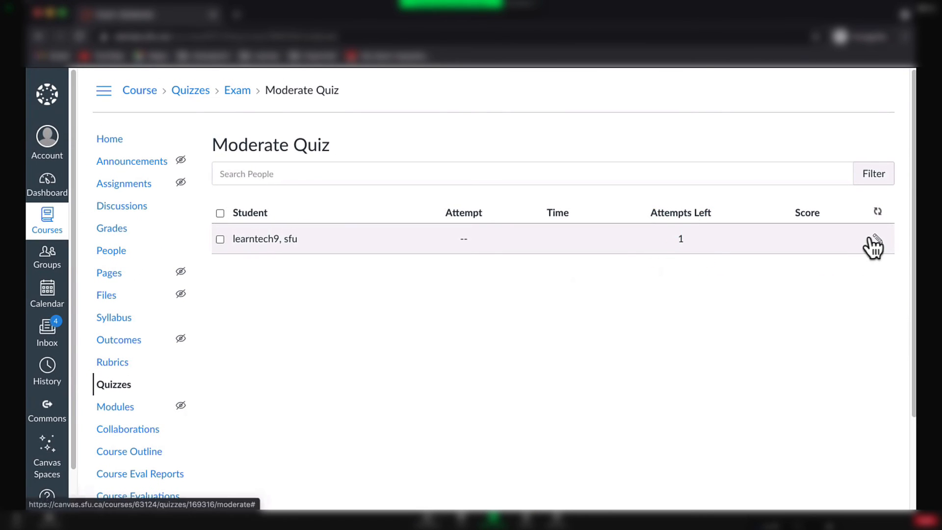
Step: Give learntech9 30 extra minutes on every attempt and save the extension
click(873, 246)
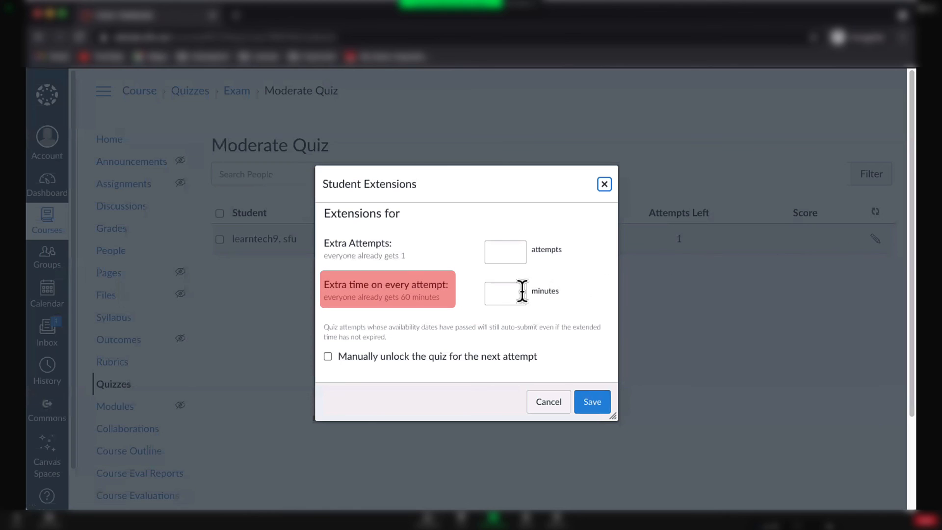
click(505, 293)
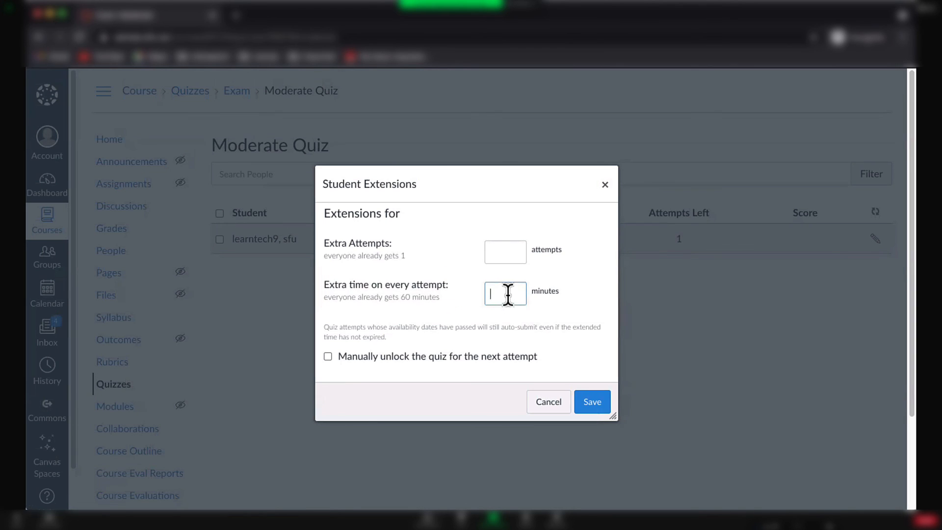
text(30)
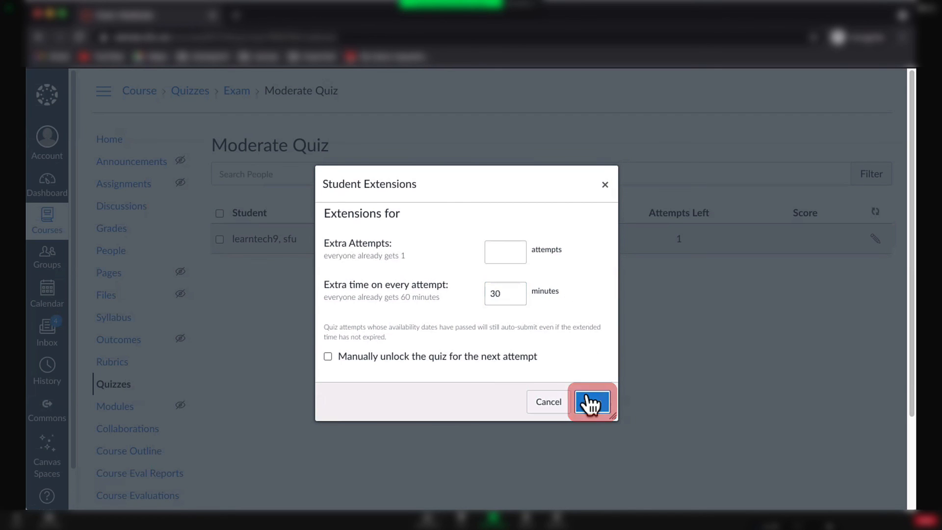
click(591, 401)
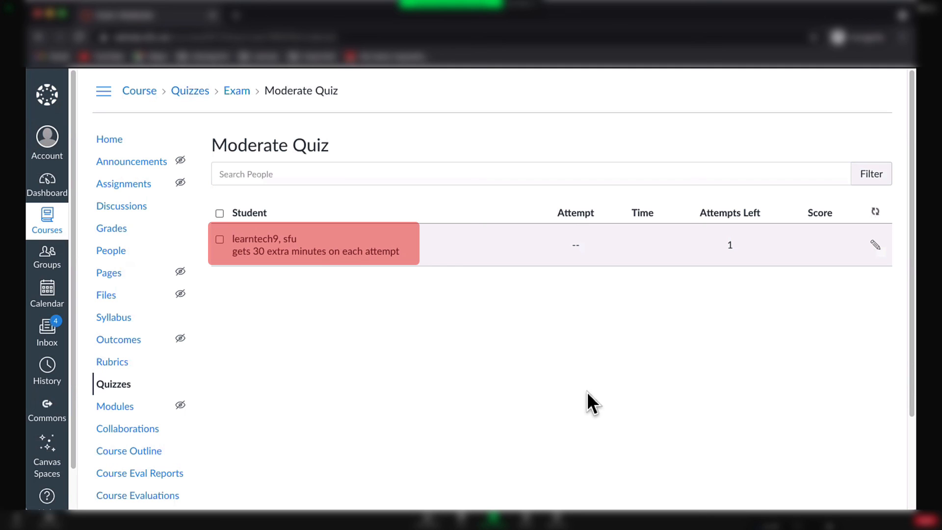